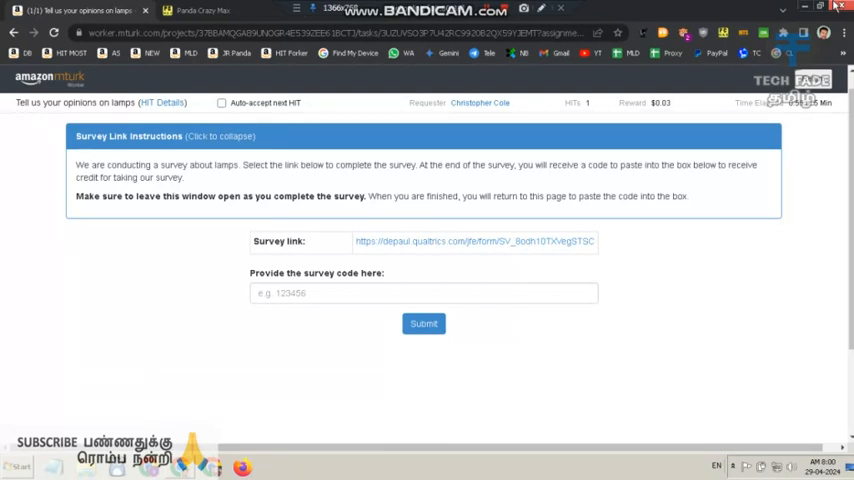
pyautogui.moveTo(560, 236)
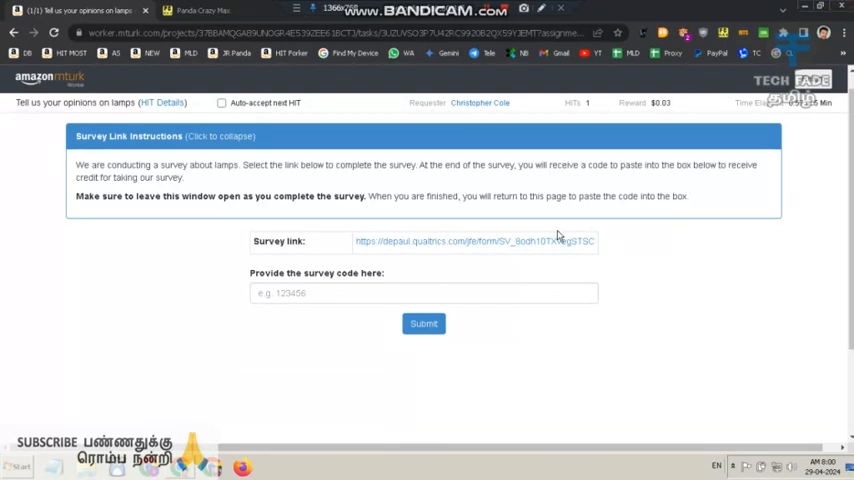
# Show the link-opening choices for the Qualtrics survey link in the HIT instructions
pyautogui.rightClick(474, 240)
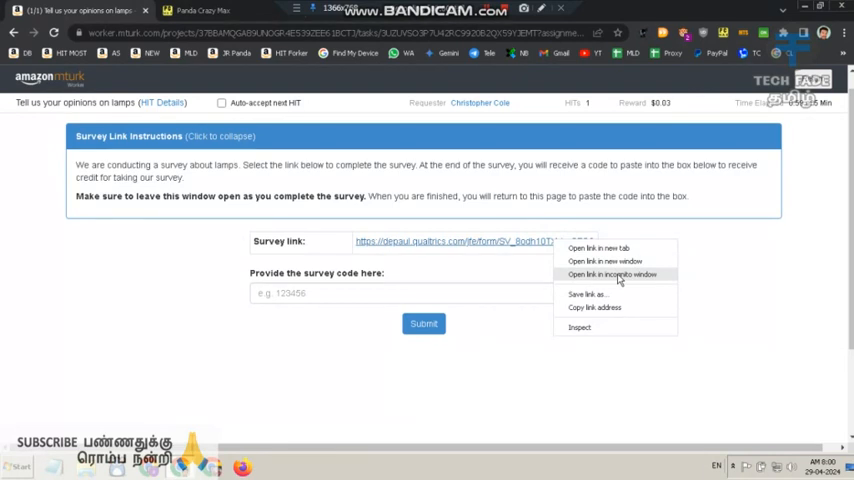
# Load the lamp survey in an incognito window, showing its five-lamp rating introduction
pyautogui.click(612, 274)
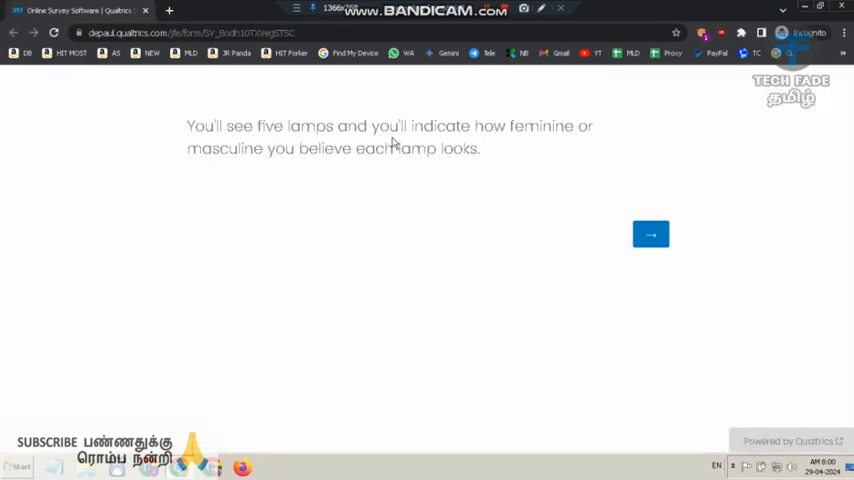
pyautogui.moveTo(624, 140)
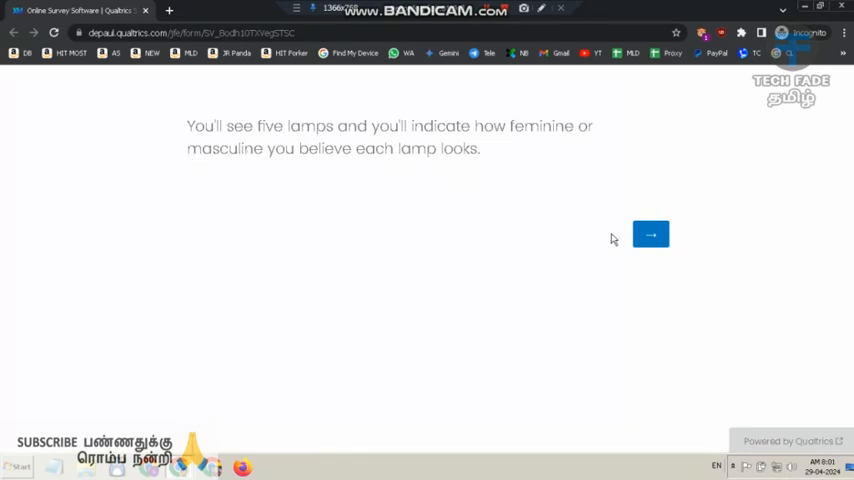
pyautogui.moveTo(484, 188)
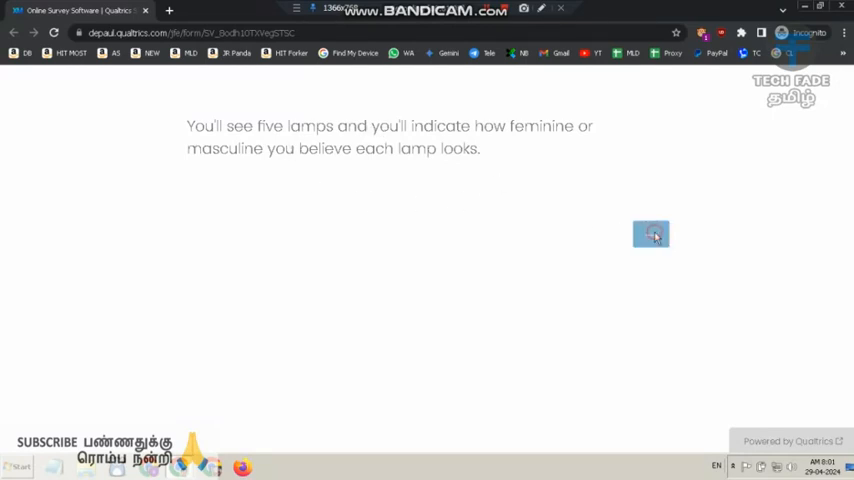
# Continue past the introduction and answer the attention check with 'OK'
pyautogui.click(652, 234)
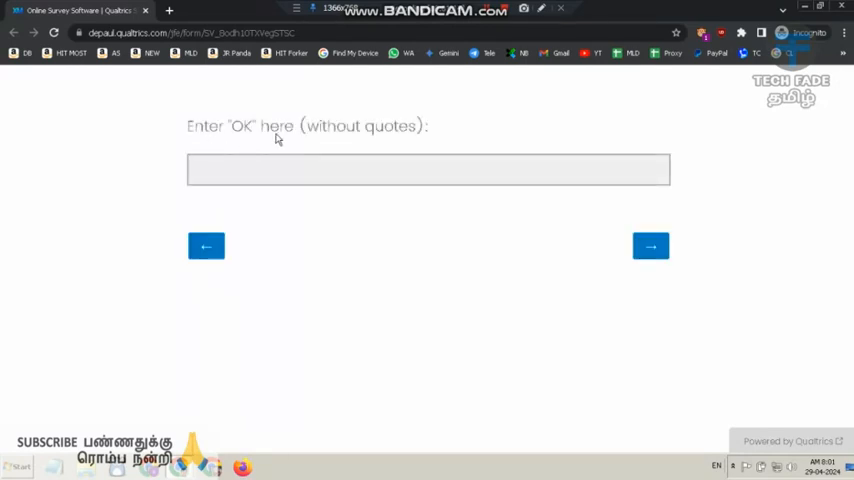
pyautogui.rightClick(240, 126)
pyautogui.write('OK')
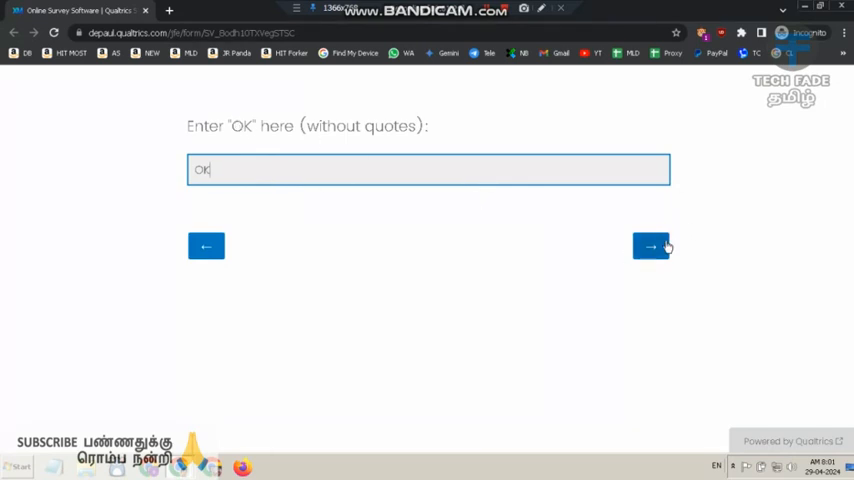
# Submit the OK answer and rate the lamps on femininity/masculinity until the gender question appears
pyautogui.click(652, 246)
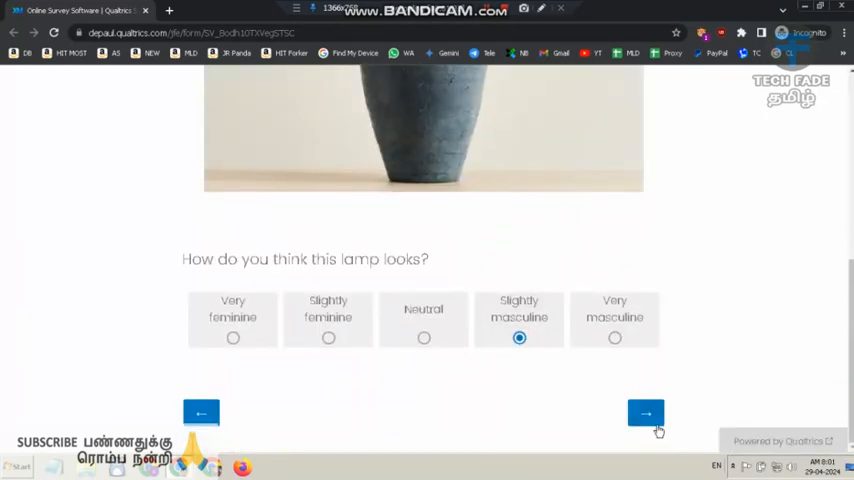
pyautogui.click(644, 412)
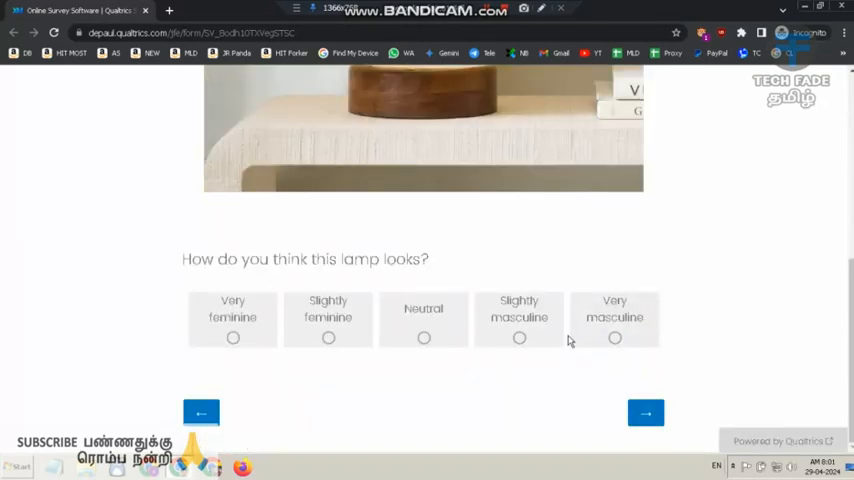
pyautogui.click(424, 396)
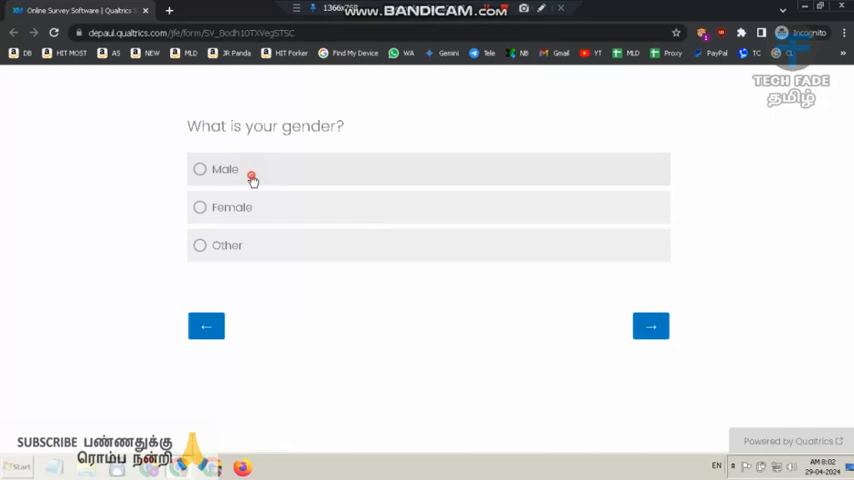
# Submit the gender answer to reach the thank-you page with the validation code
pyautogui.click(650, 326)
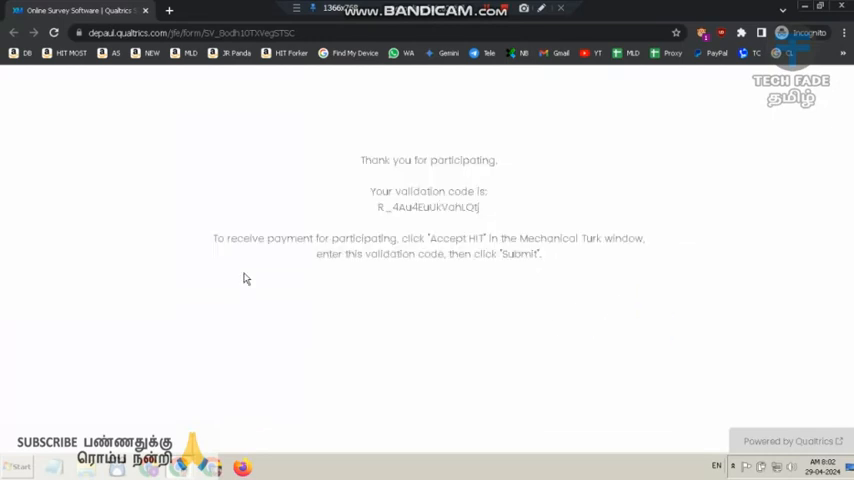
pyautogui.moveTo(696, 216)
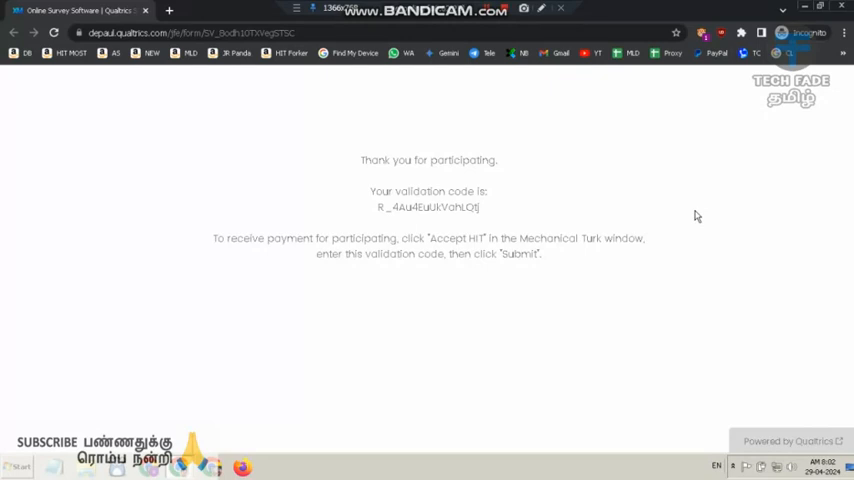
pyautogui.moveTo(688, 216)
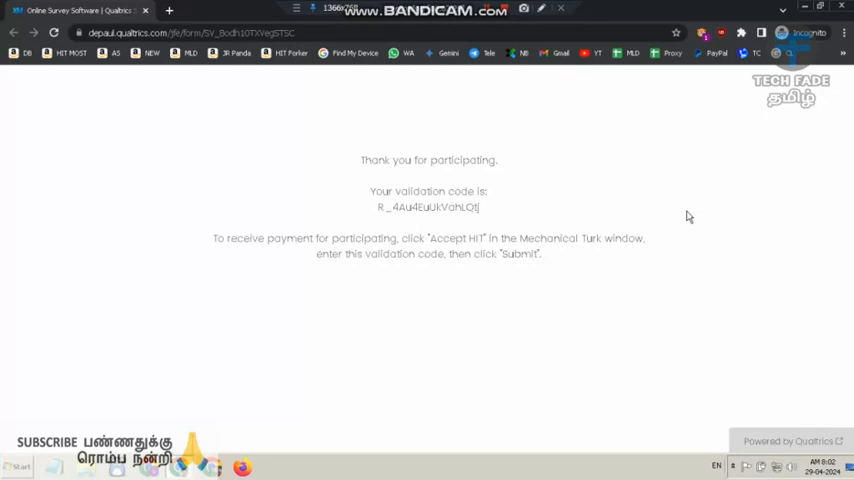